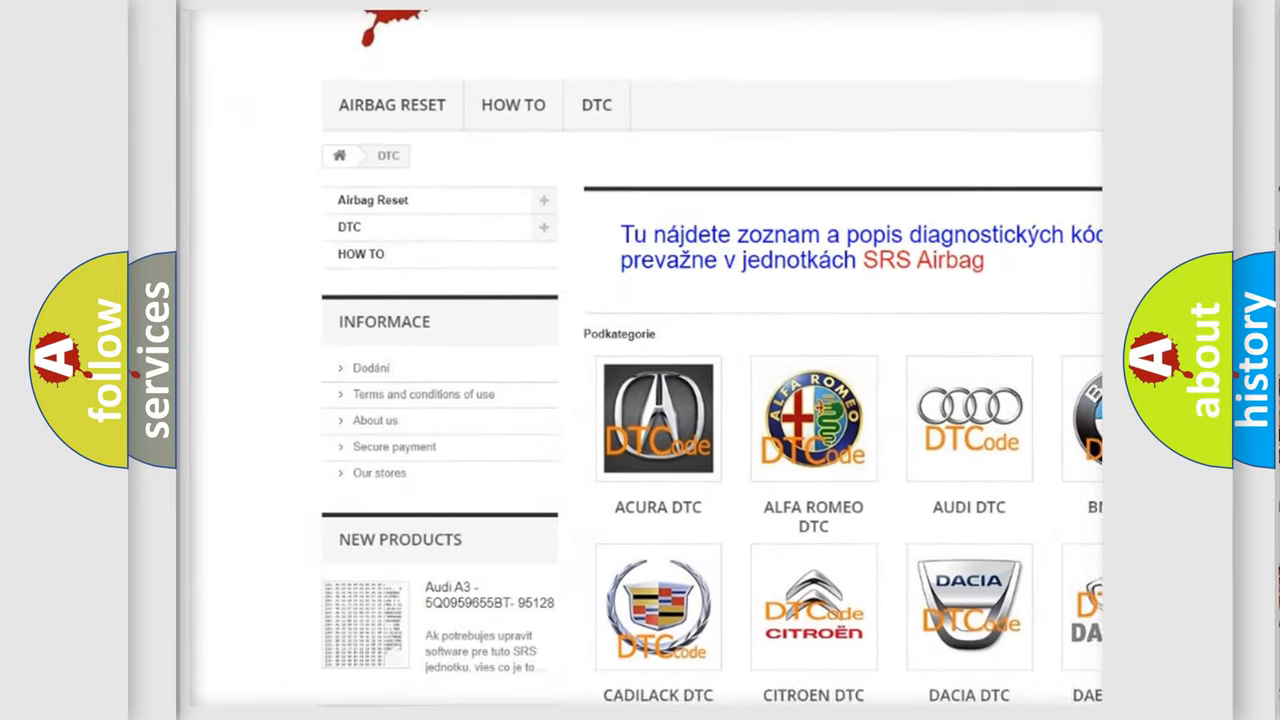
# - Scroll the airbagreset.sk page past the car-make logos down to the B-series code list
pyautogui.scroll(-3)
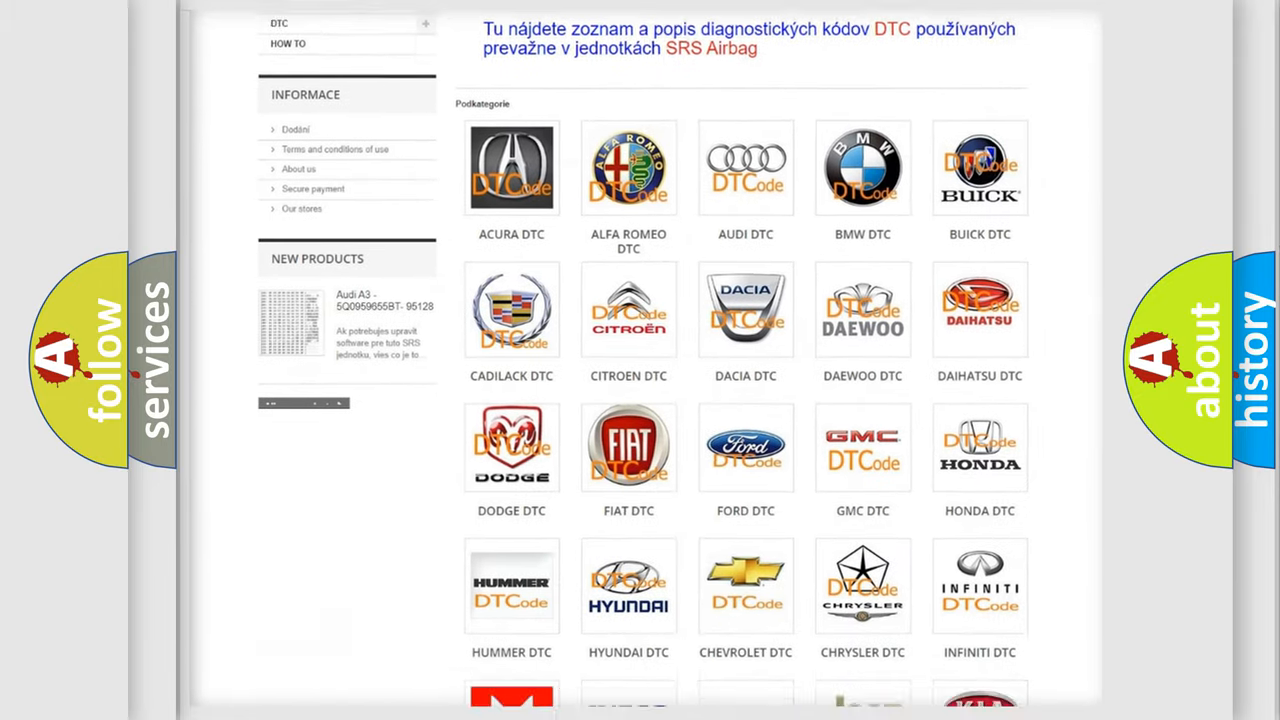
pyautogui.scroll(-3)
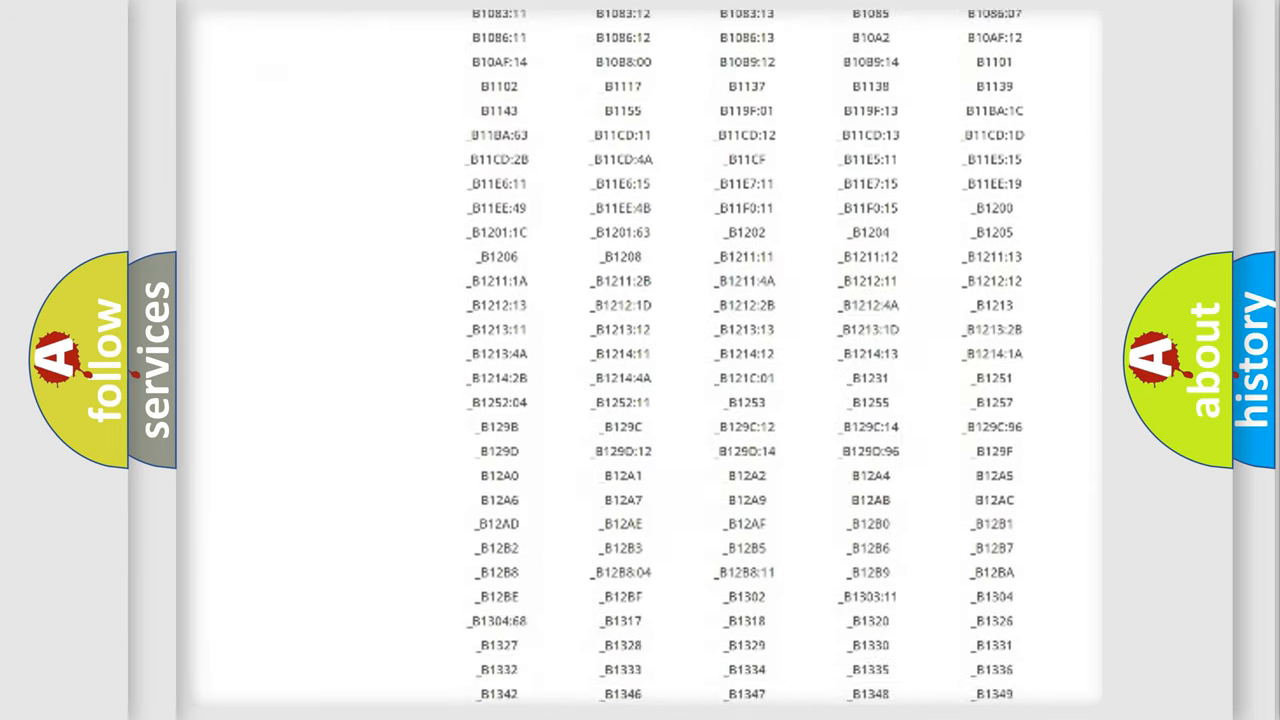
pyautogui.scroll(-3)
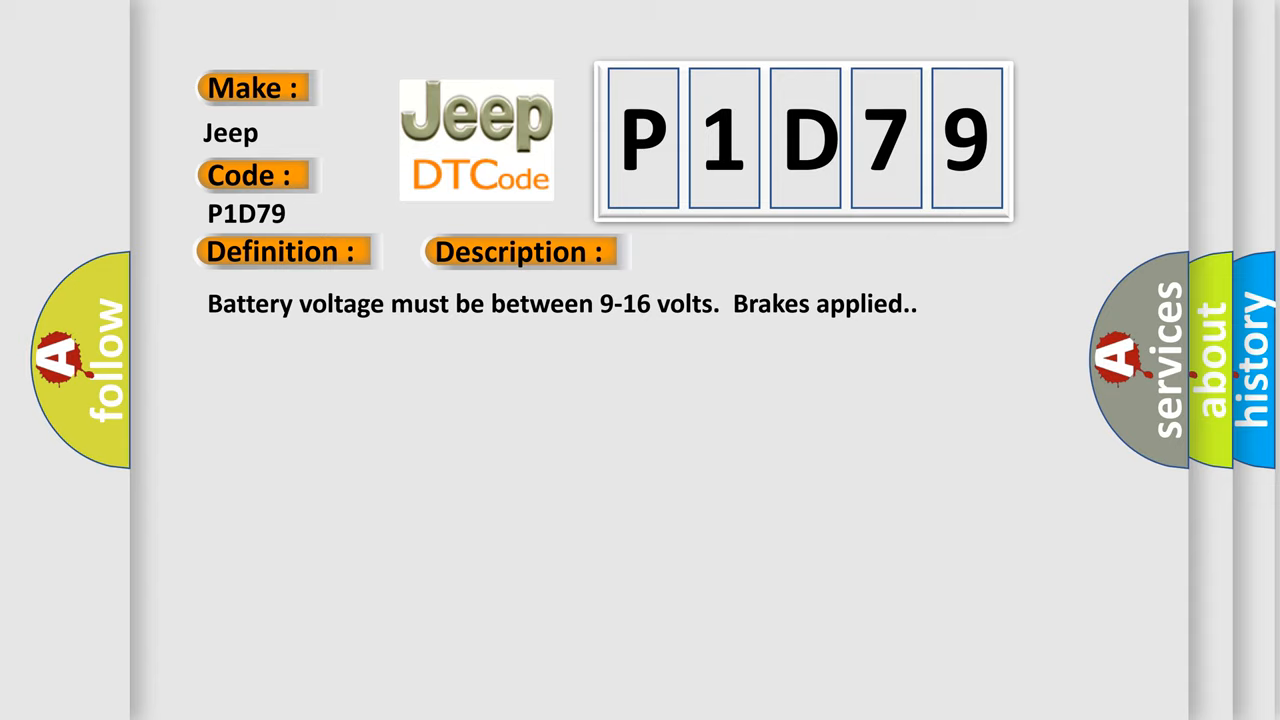
# - Advance the P1D79 slide from Description to the brake pedal position sensor cause
pyautogui.click(732, 251)
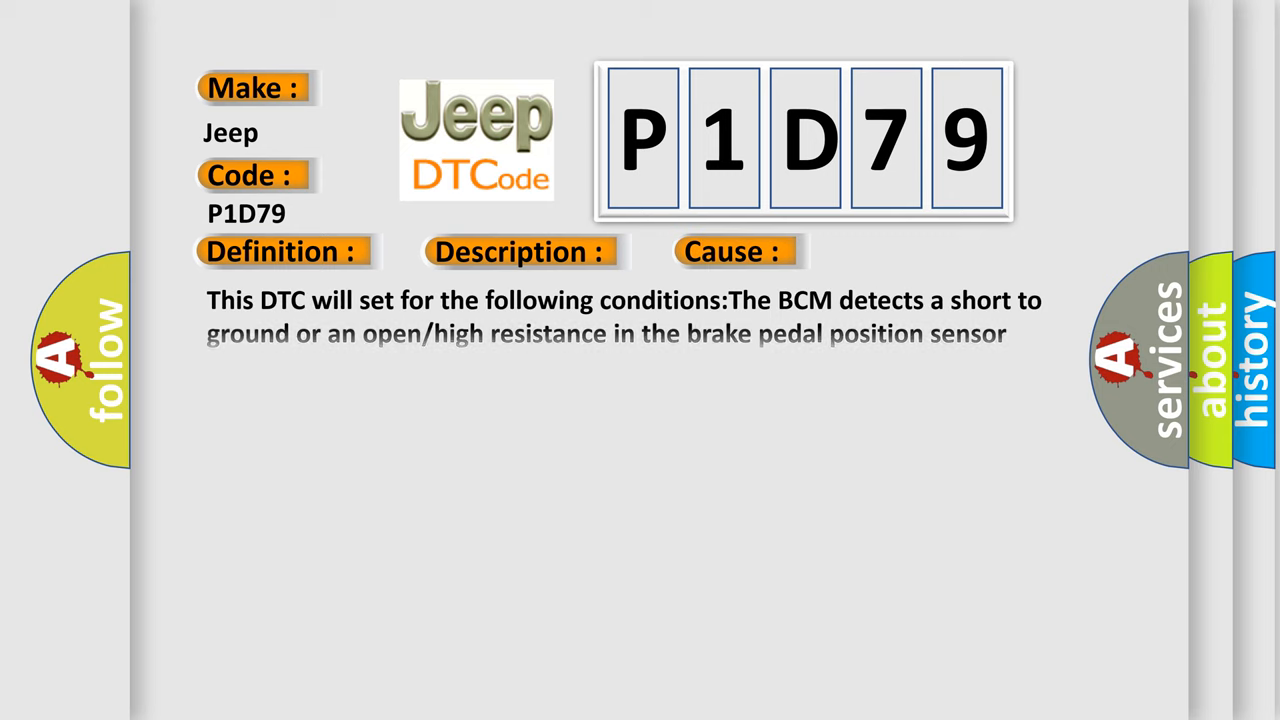